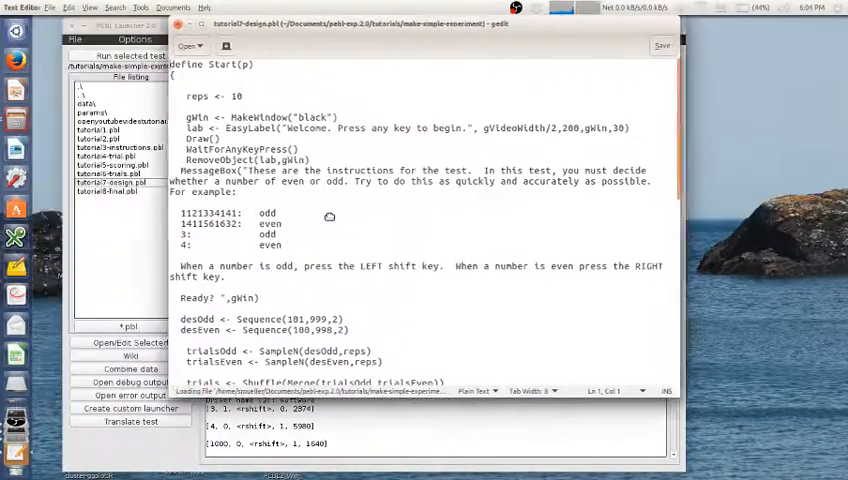
Step: Run tutorial7-design.pbl from PEBL Launcher and dismiss its instructions screen to start the trials
scroll("down", 3)
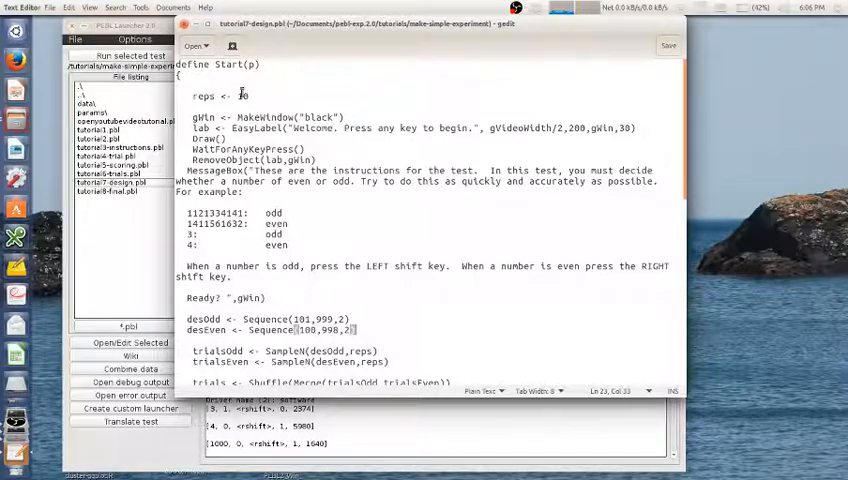
scroll("down", 3)
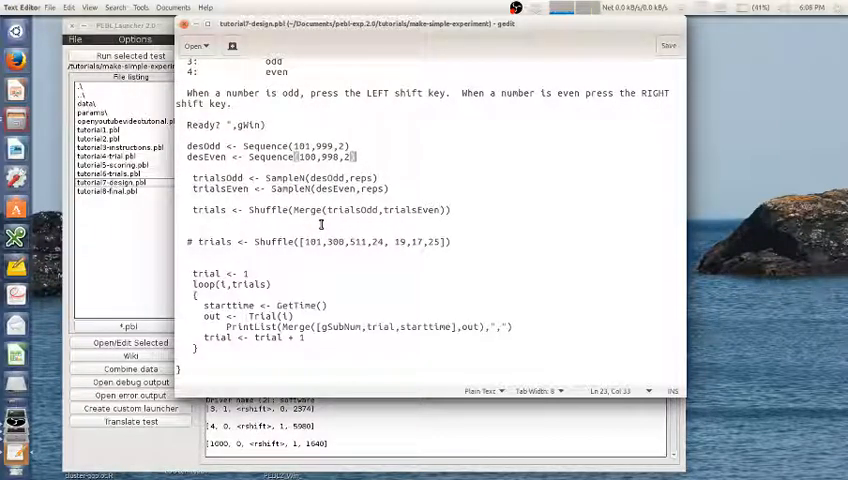
mouse_move(413, 283)
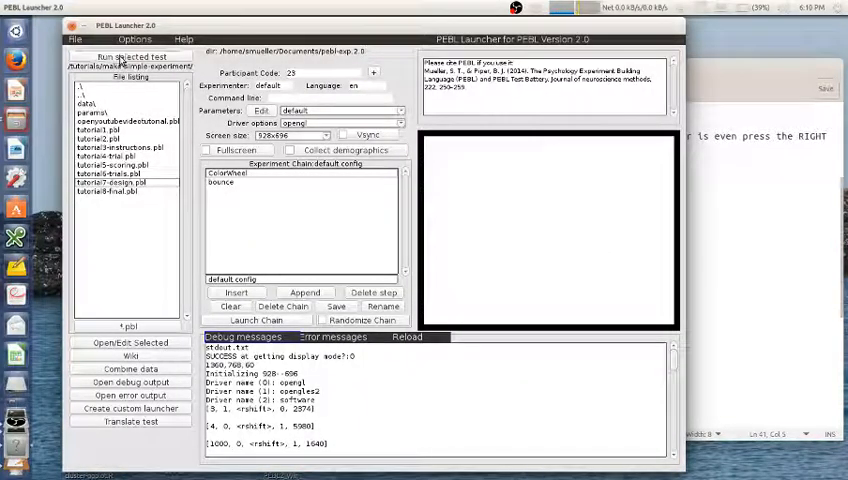
left_click(256, 320)
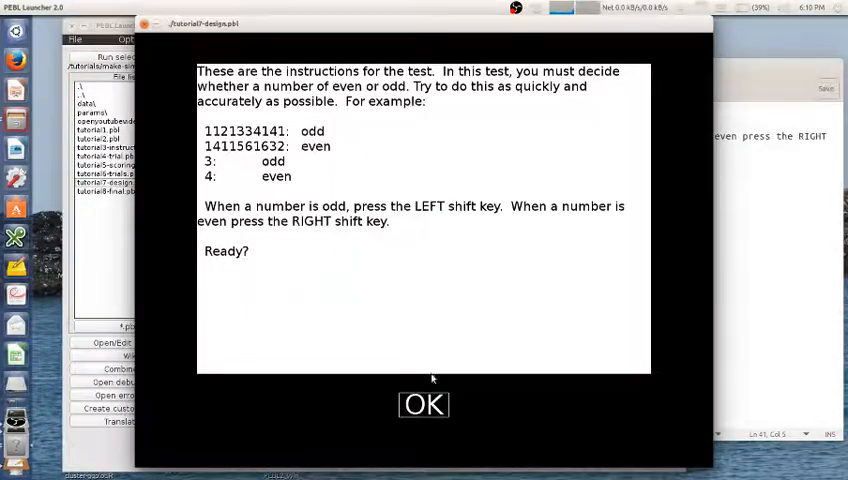
left_click(423, 405)
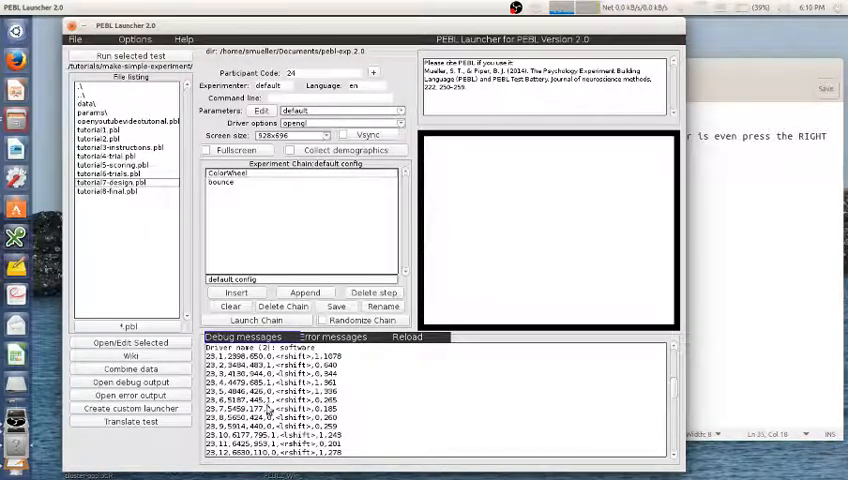
mouse_move(287, 378)
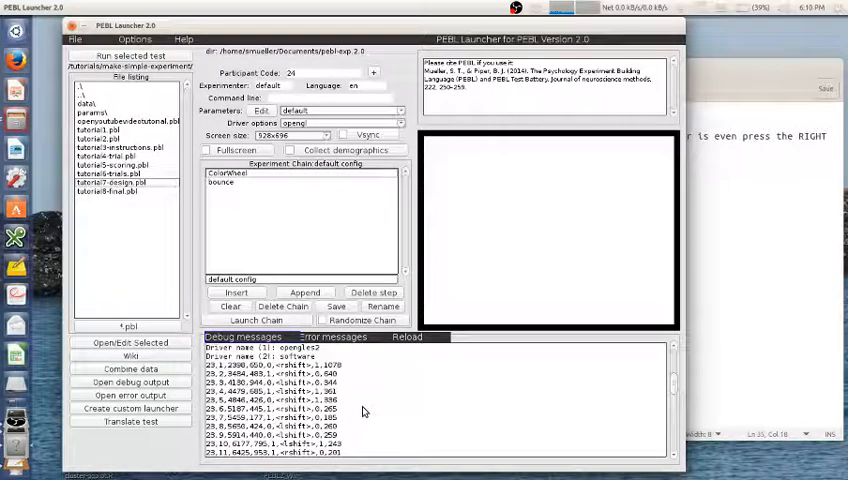
mouse_move(165, 188)
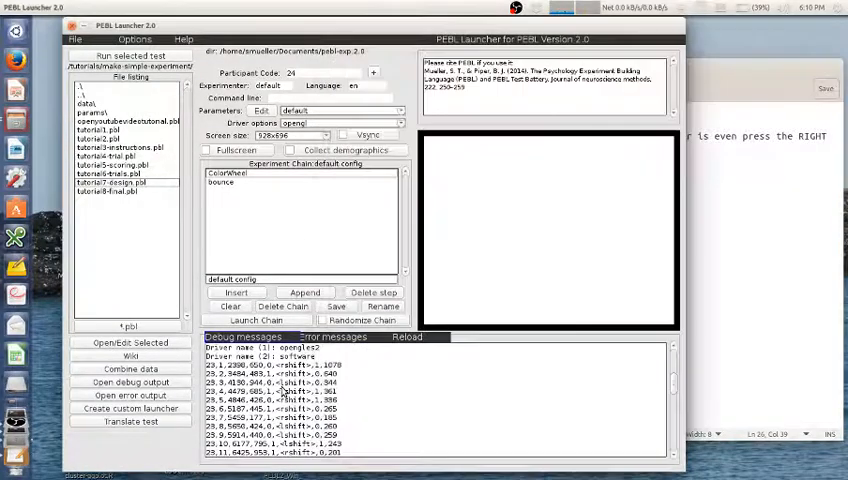
mouse_move(588, 294)
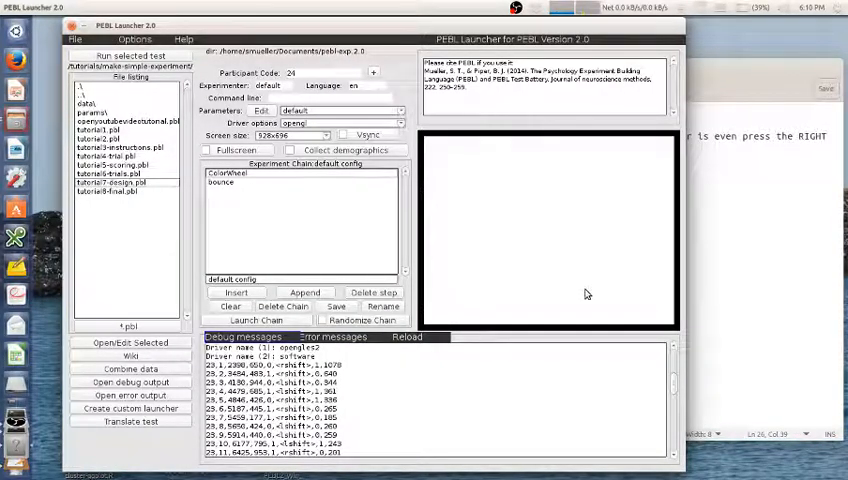